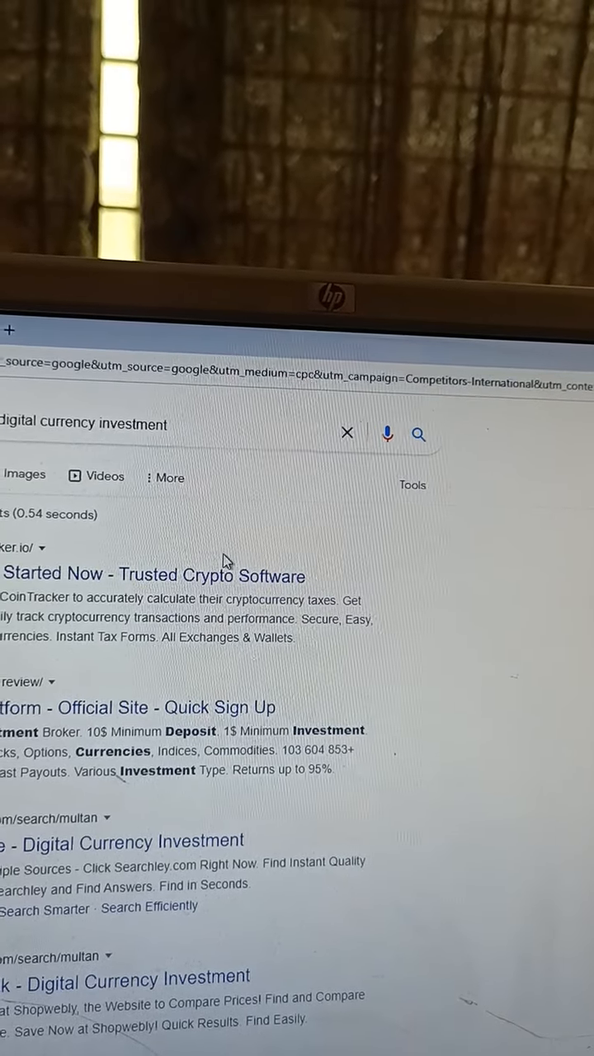
Go to the CoinTracker site via its sponsored 'Get Started Now' search result.
click(152, 574)
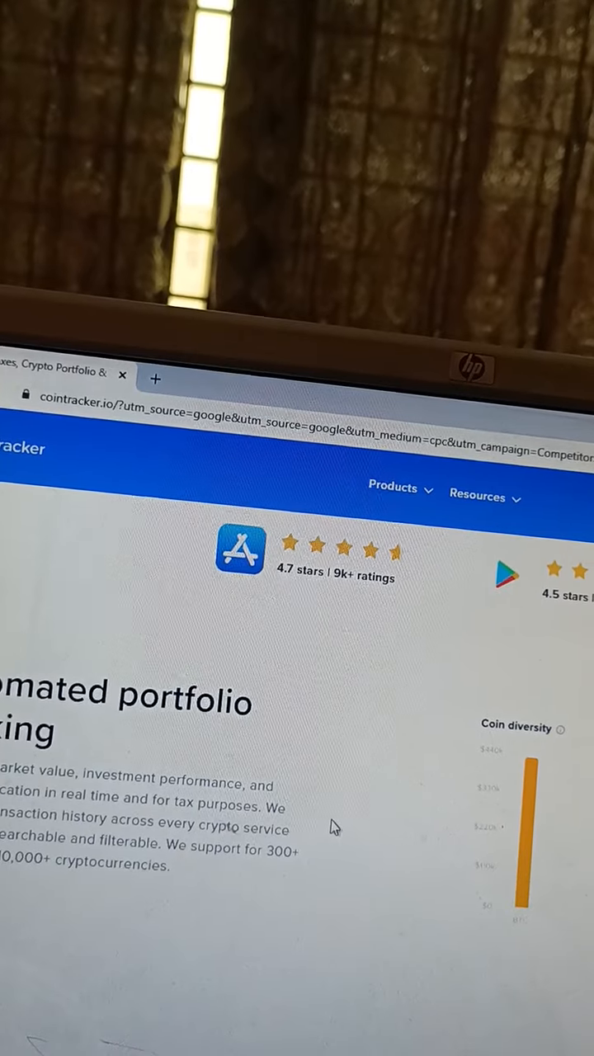
Scroll the CoinTracker homepage to the tax-loss harvesting holdings and savings table.
scroll(down, 3)
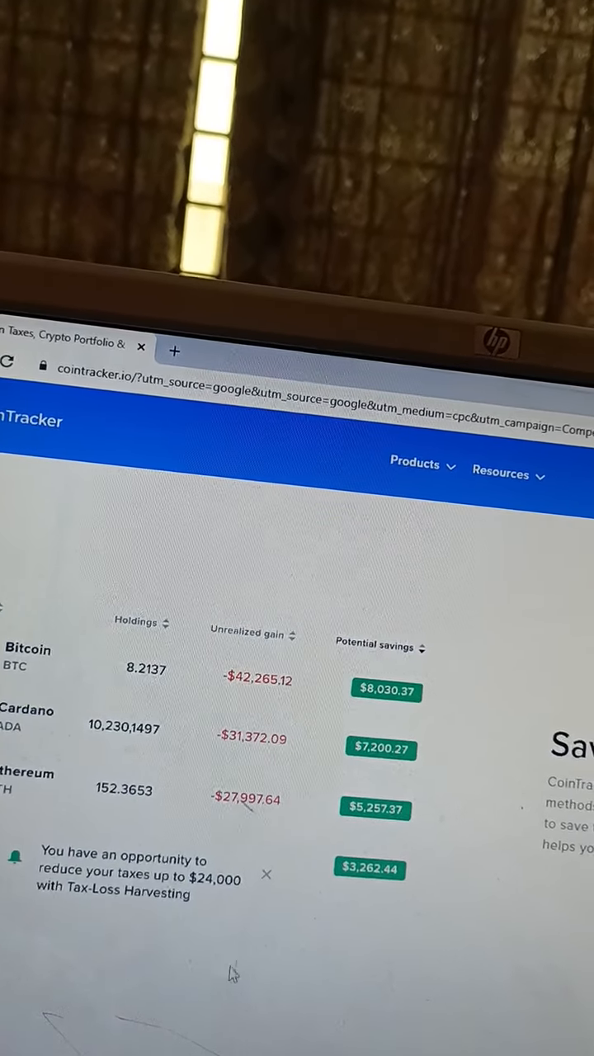
Scroll further to the tax compliance section with tax reports, TurboTax filing and supported countries.
scroll(down, 3)
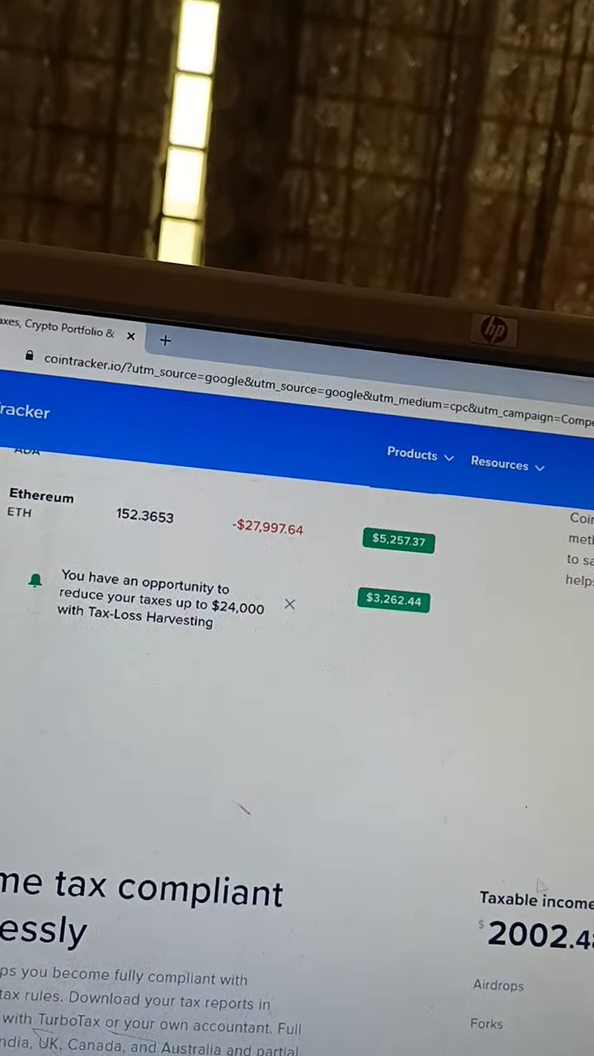
scroll(down, 3)
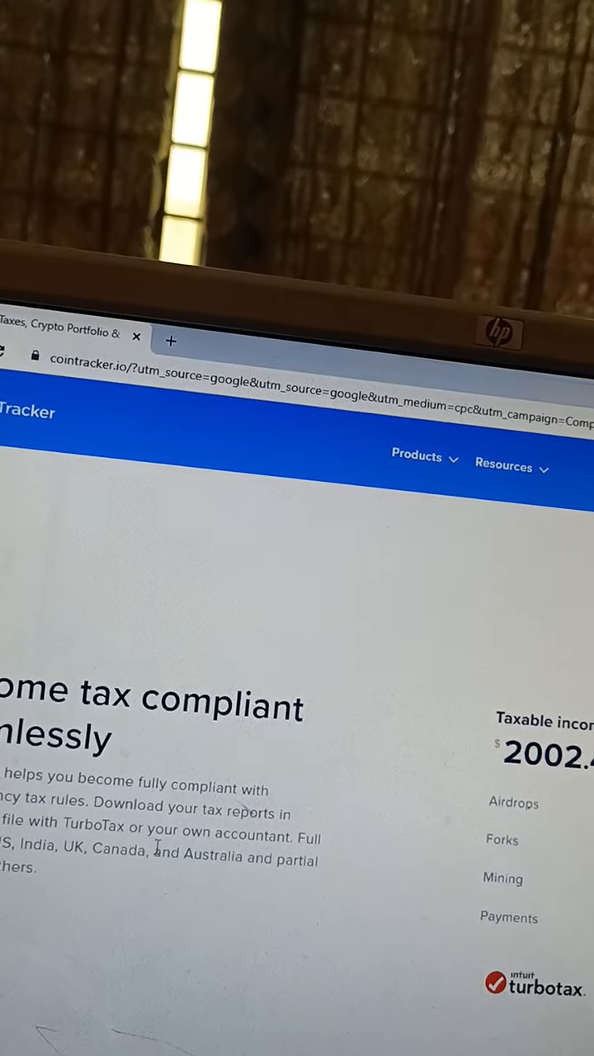